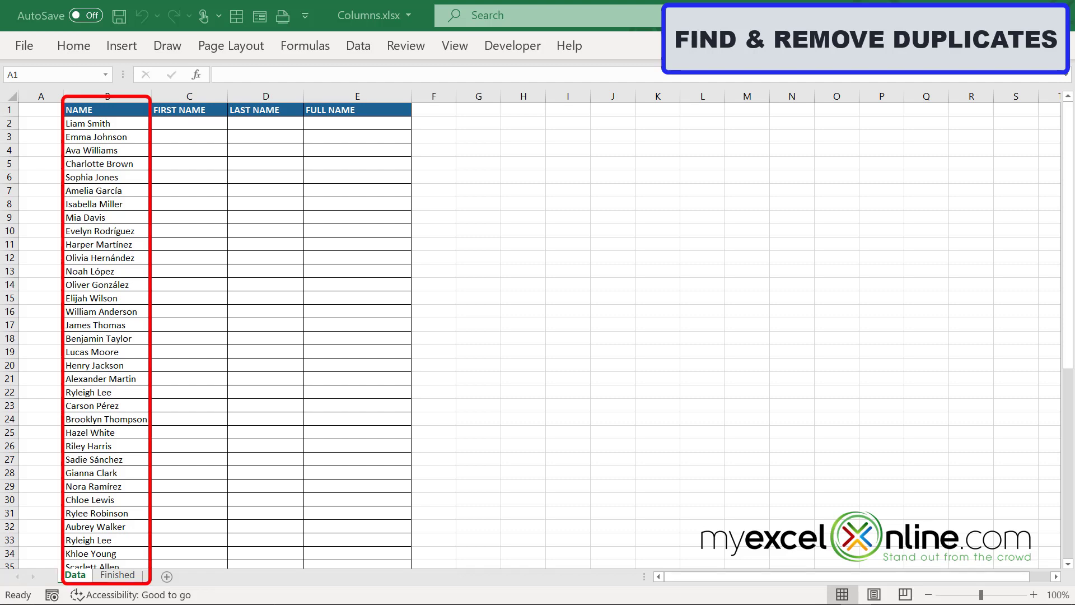
{"action": "mouse_move", "coordinate": [122, 101]}
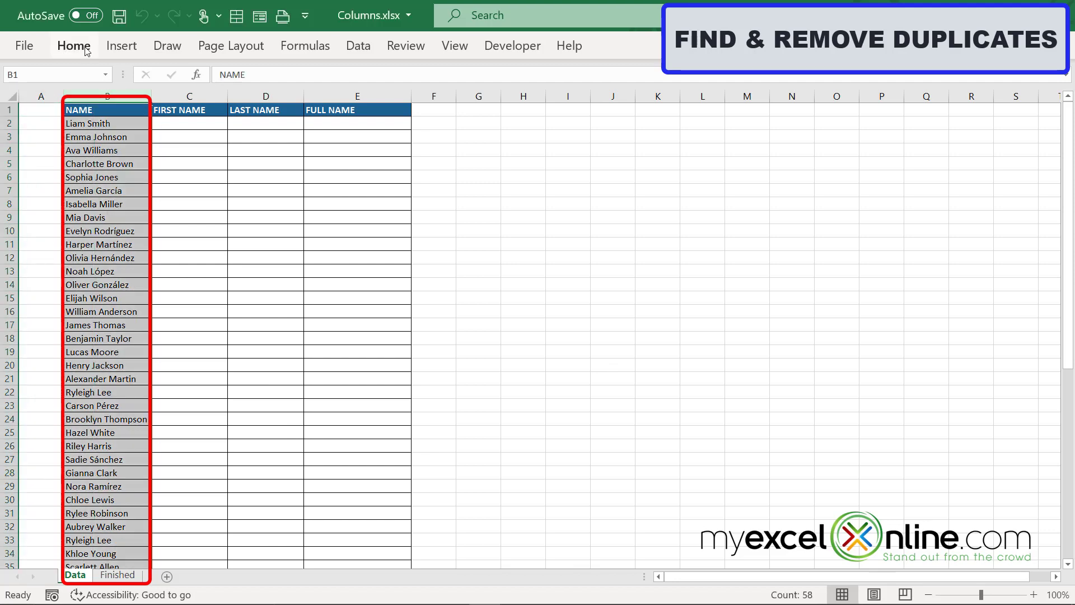
- Start a Duplicate Values highlight rule for the NAME column from Conditional Formatting
{"action": "left_click", "coordinate": [74, 45]}
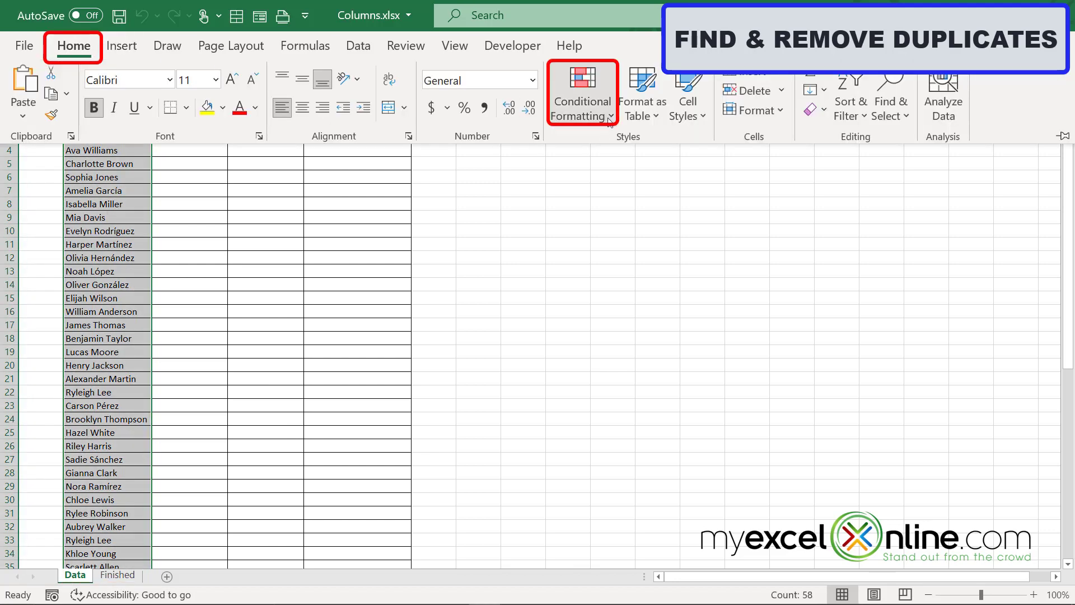
{"action": "left_click", "coordinate": [581, 93]}
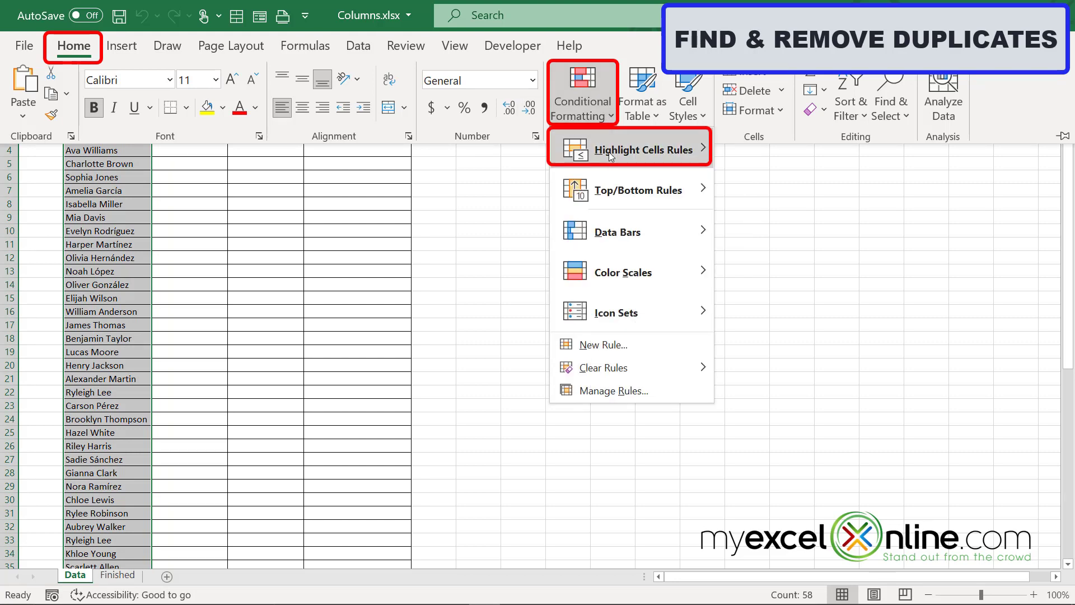
{"action": "left_click", "coordinate": [625, 149]}
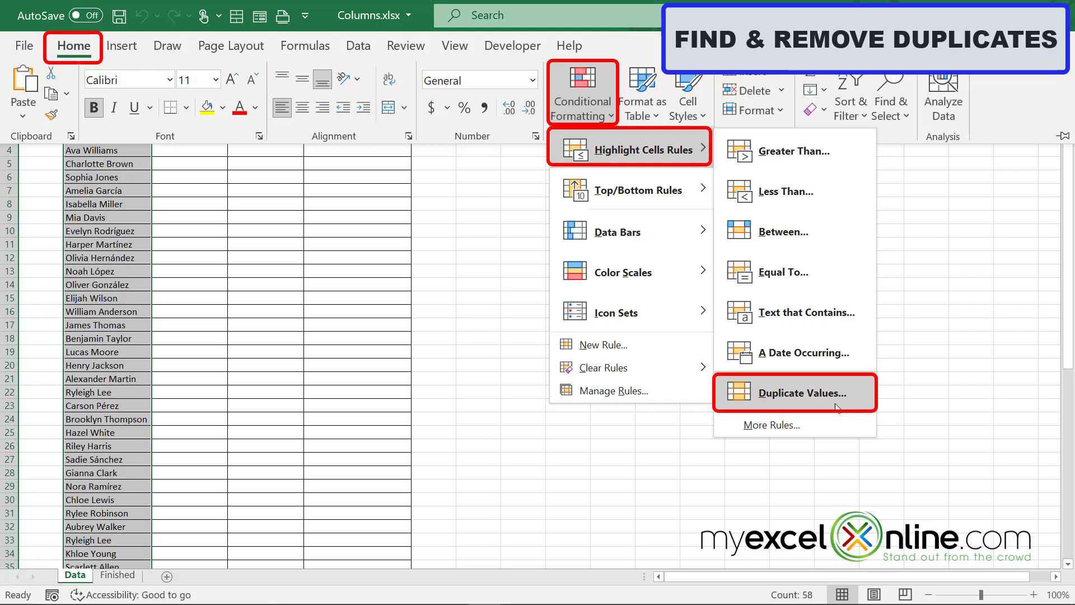
{"action": "left_click", "coordinate": [799, 393]}
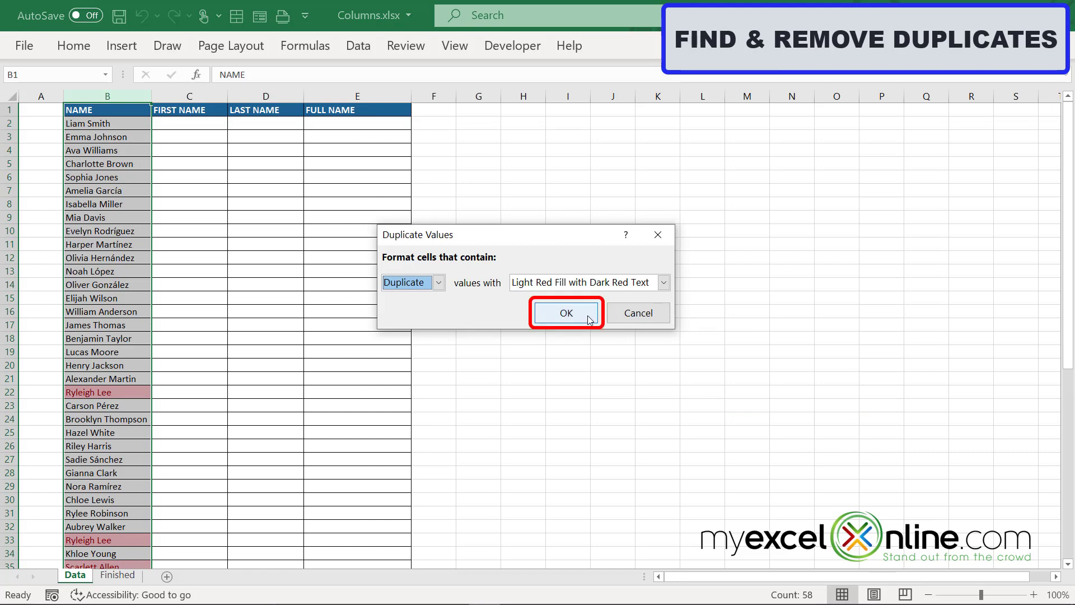
{"action": "left_click", "coordinate": [564, 312]}
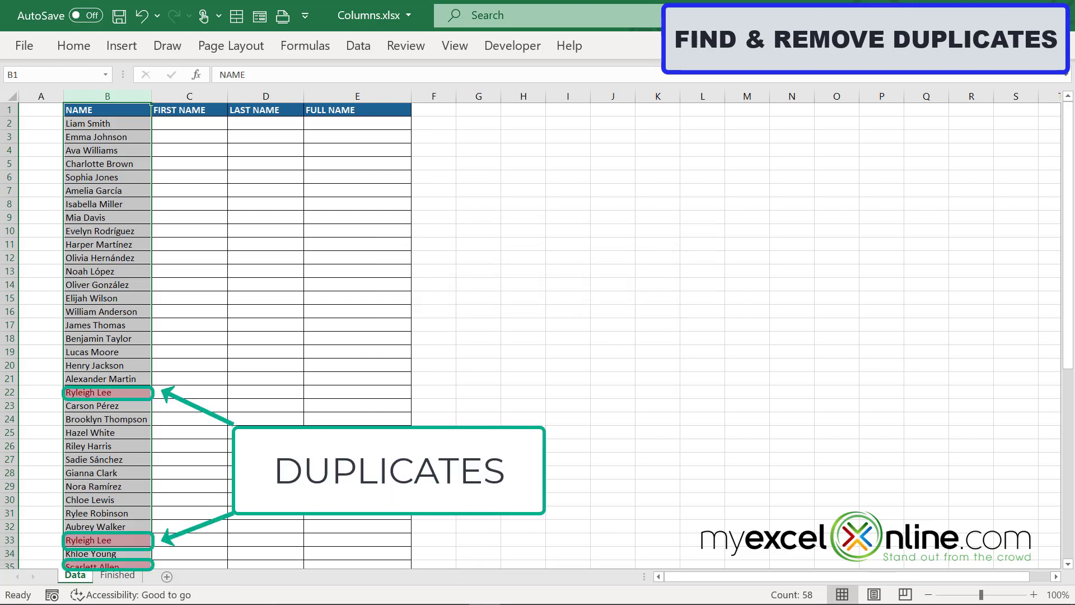
{"action": "scroll", "scroll_direction": "down", "scroll_amount": 3}
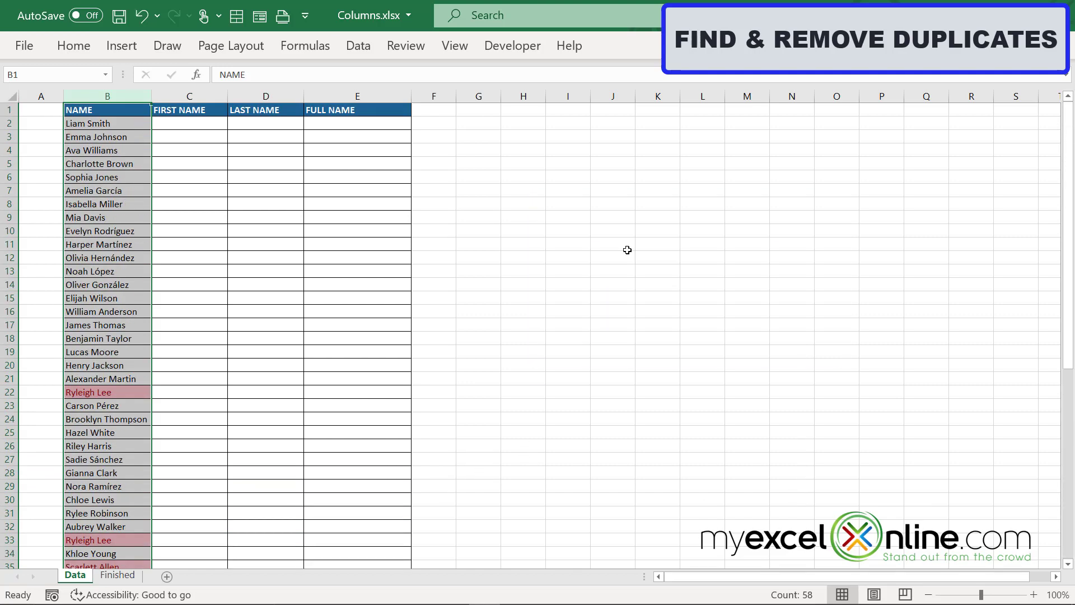
- Begin Remove Duplicates limited to the current NAME column selection with headers
{"action": "left_click", "coordinate": [357, 45]}
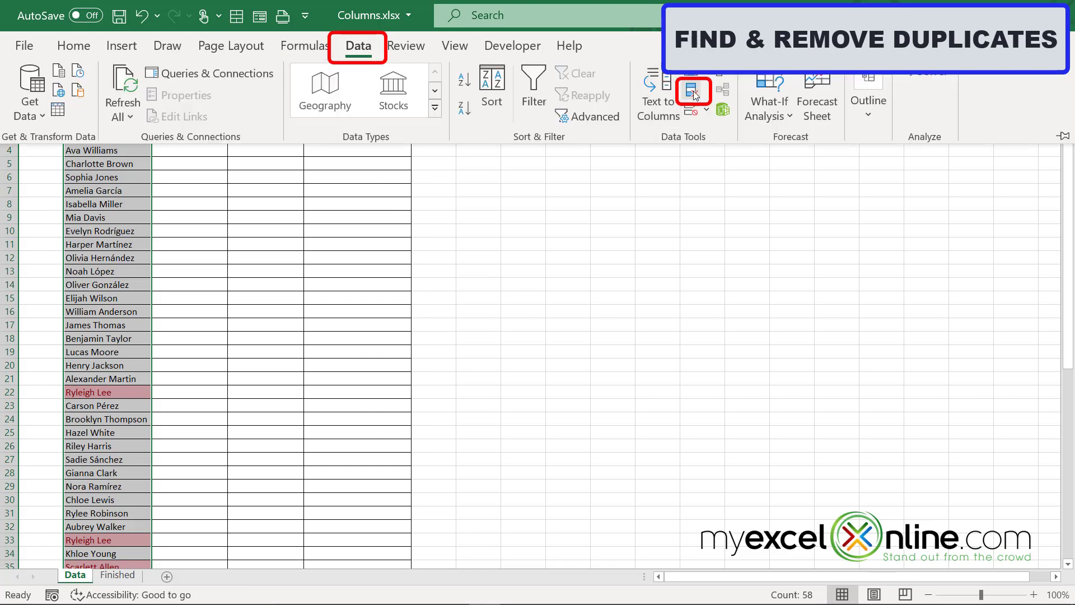
{"action": "left_click", "coordinate": [692, 90]}
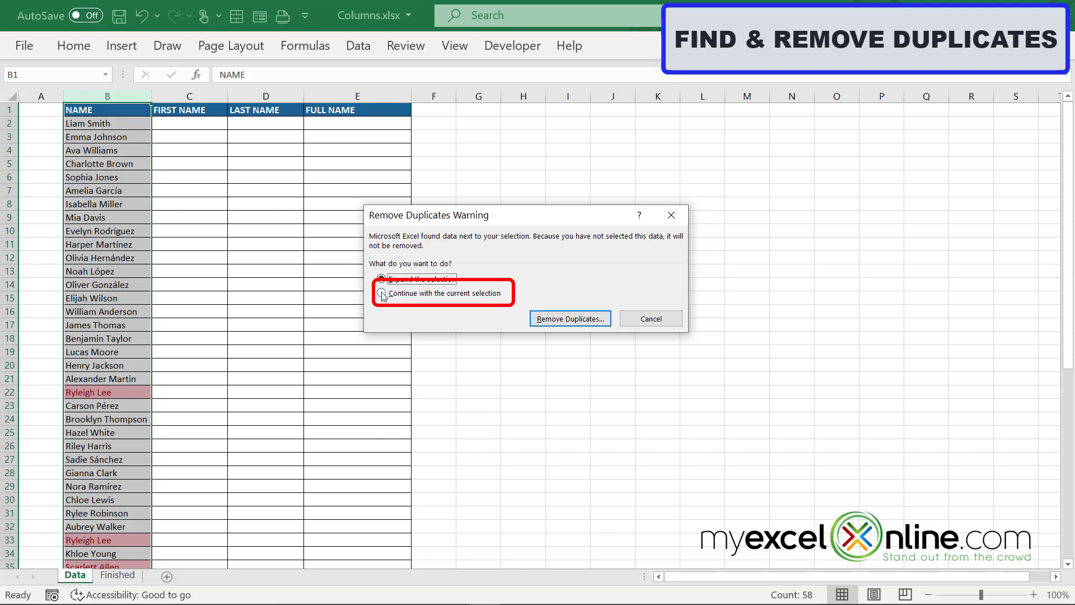
{"action": "left_click", "coordinate": [383, 292]}
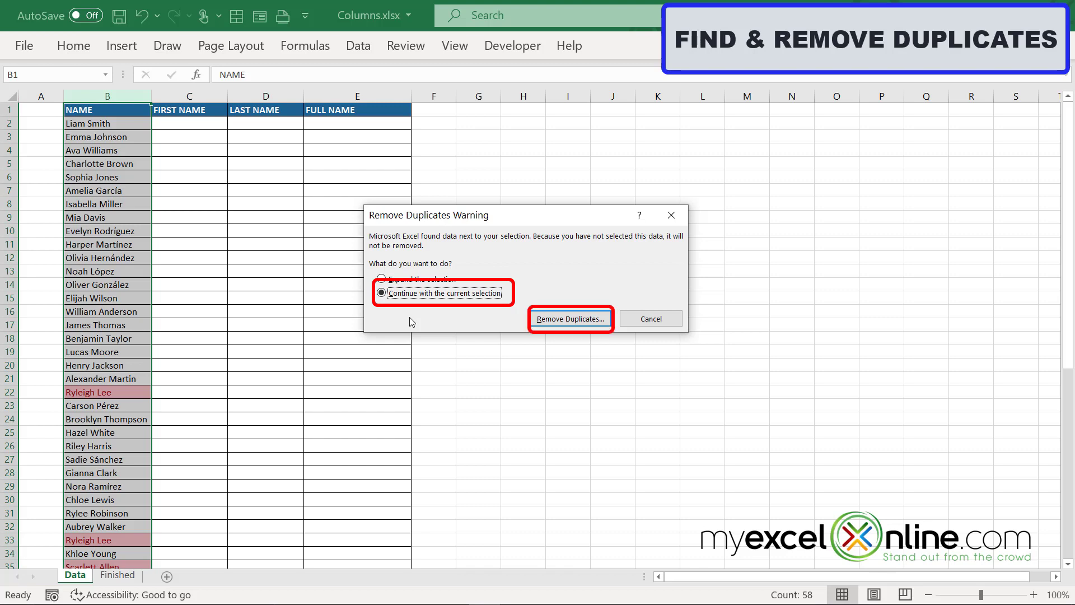
{"action": "mouse_move", "coordinate": [569, 318]}
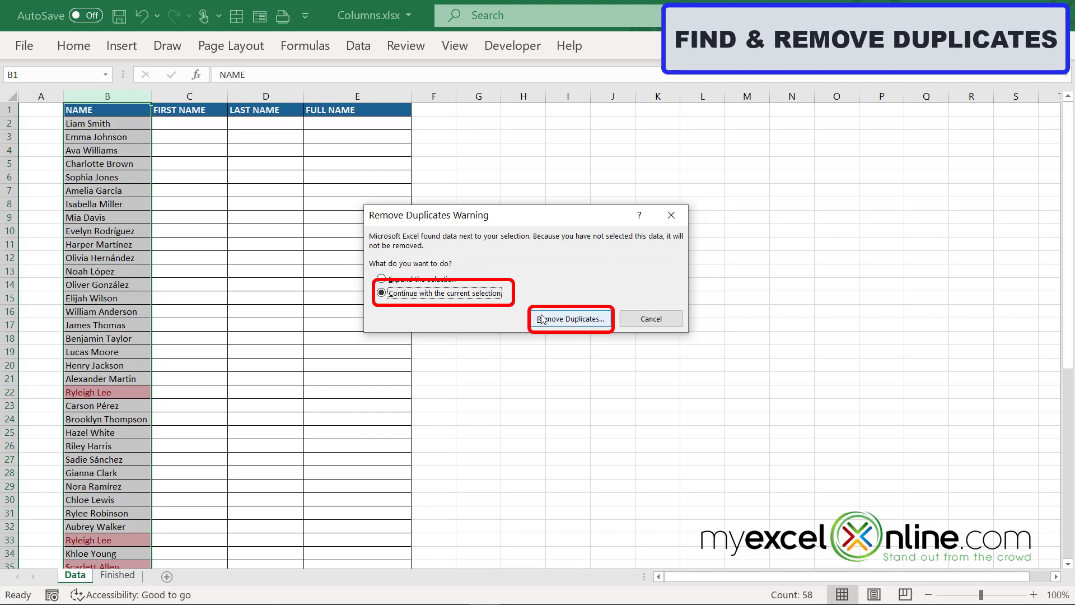
{"action": "left_click", "coordinate": [571, 318]}
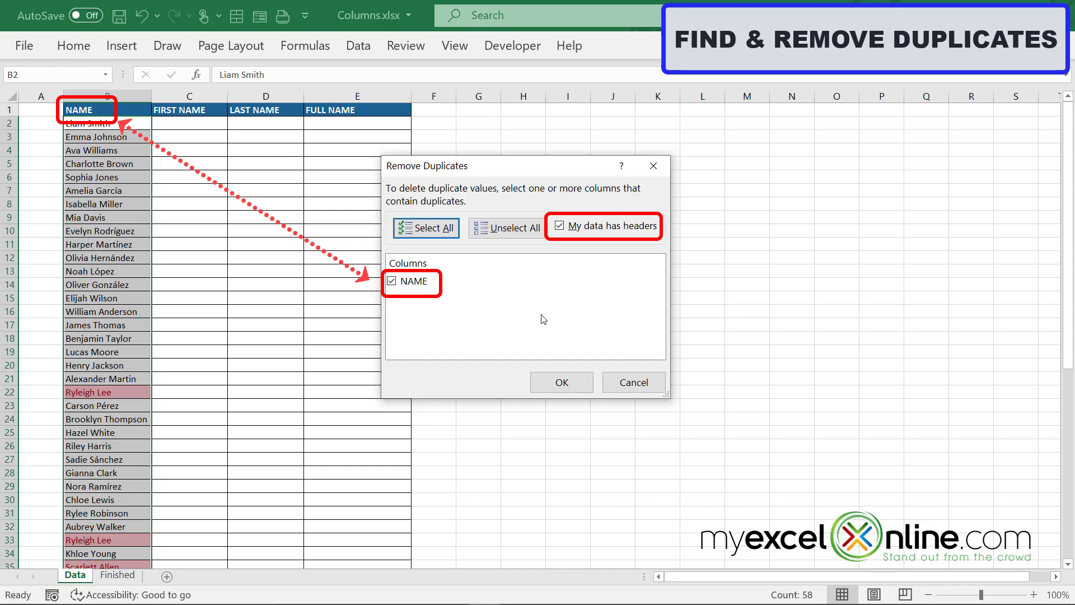
- Remove the two duplicate names, leaving 55 unique names, and dismiss the summary
{"action": "left_click", "coordinate": [560, 382]}
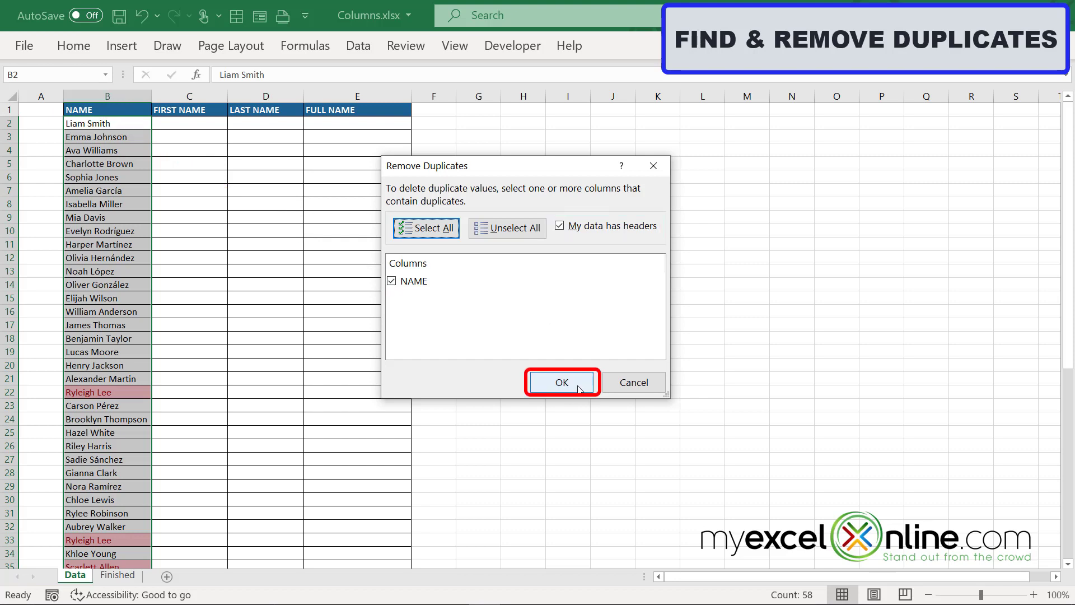
{"action": "left_click", "coordinate": [561, 382]}
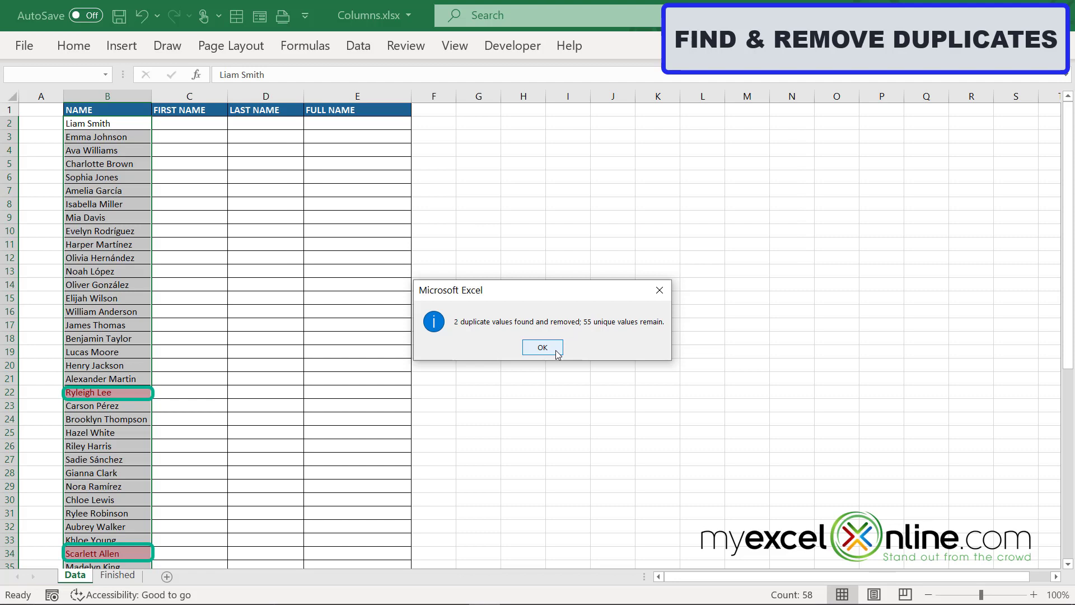
{"action": "left_click", "coordinate": [542, 347]}
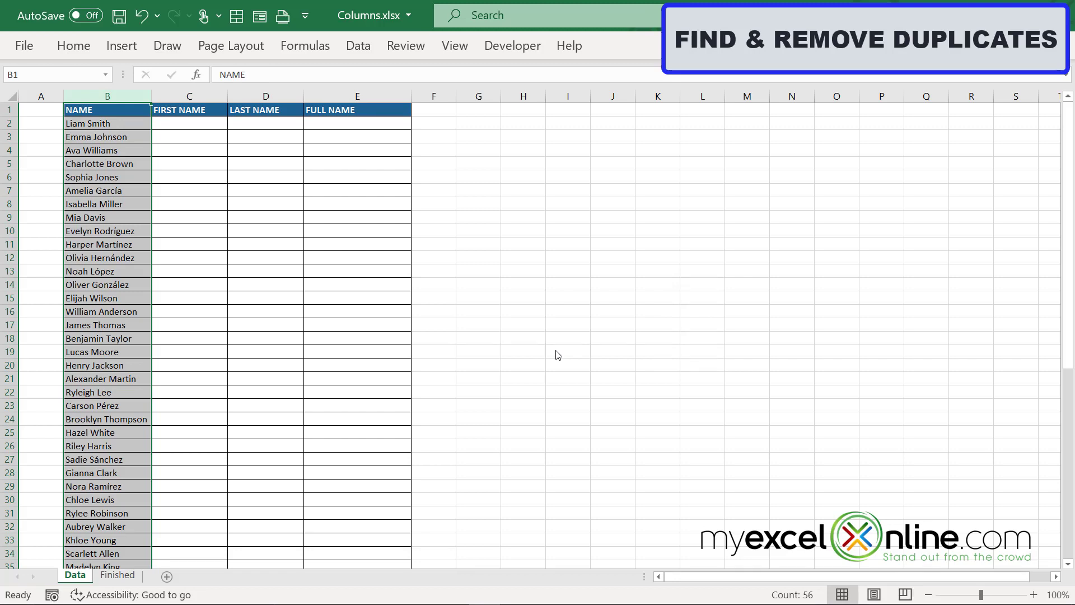
{"action": "scroll", "scroll_direction": "down", "scroll_amount": 3}
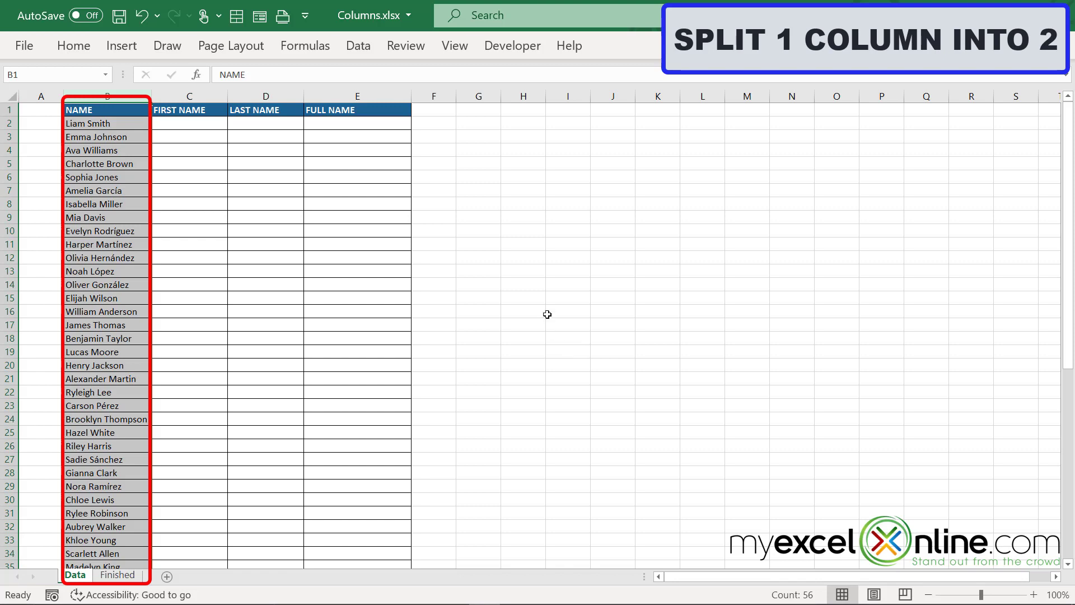
- Launch Text to Columns for the NAME column, keeping Delimited
{"action": "left_click", "coordinate": [357, 45]}
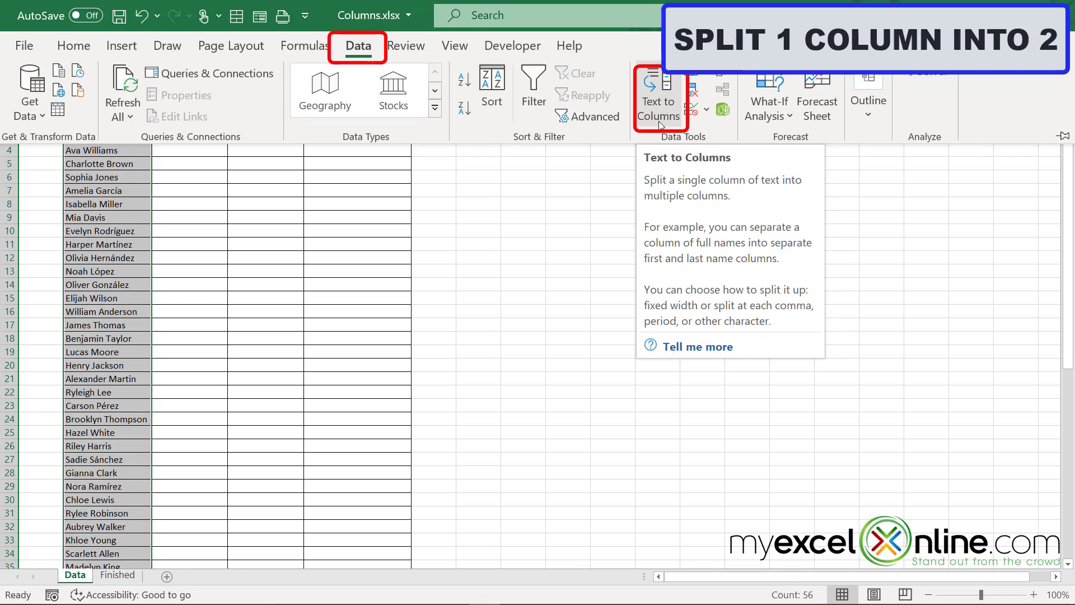
{"action": "left_click", "coordinate": [658, 96]}
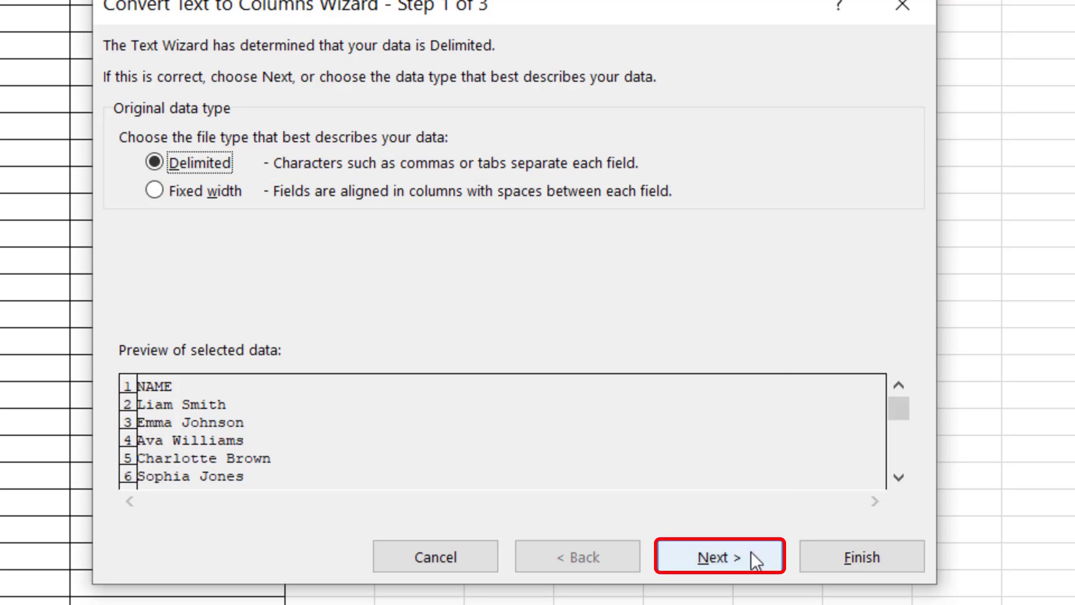
- Use Space instead of Tab as the delimiter so names split into first and last
{"action": "left_click", "coordinate": [719, 556]}
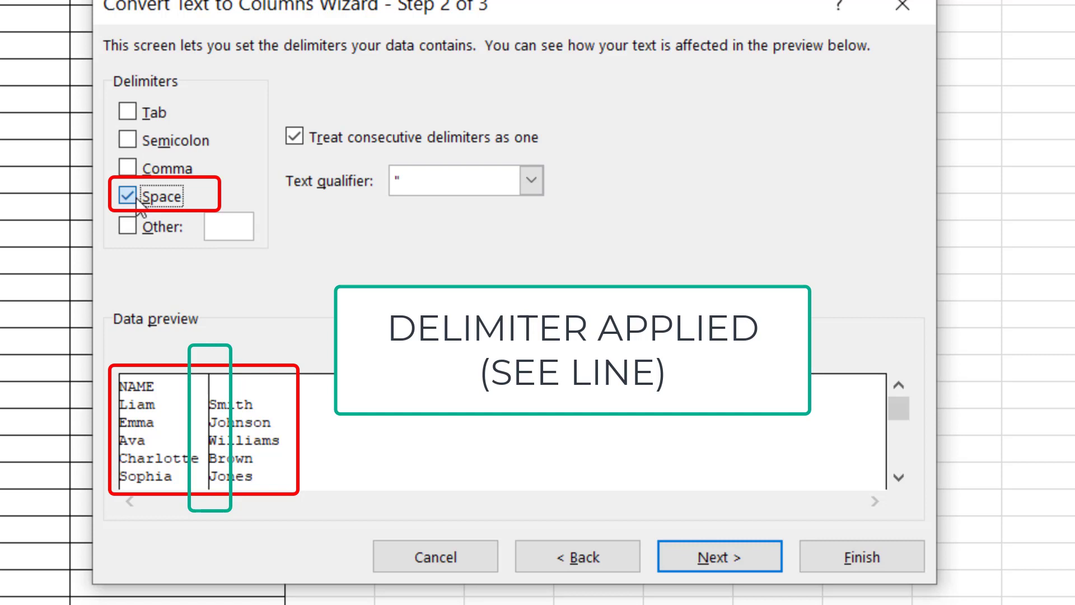
{"action": "left_click", "coordinate": [126, 112]}
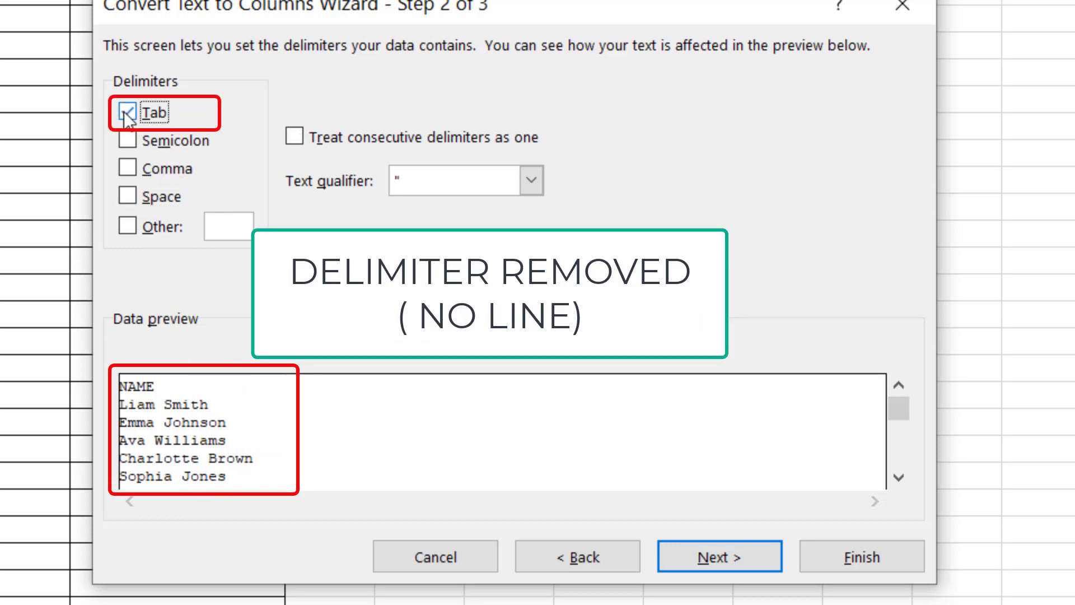
{"action": "left_click", "coordinate": [127, 112]}
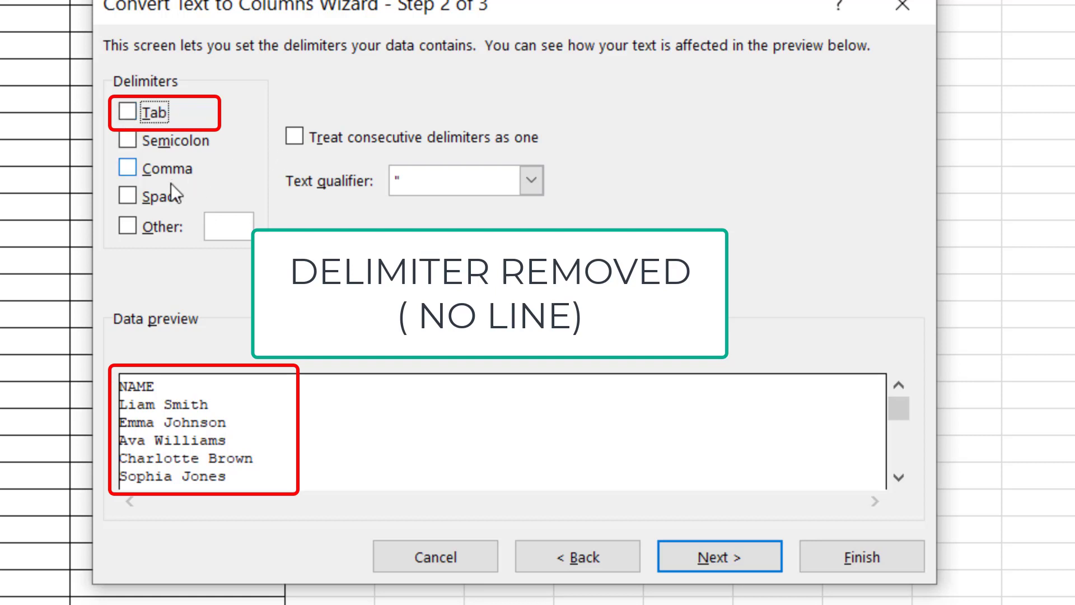
{"action": "left_click", "coordinate": [126, 198]}
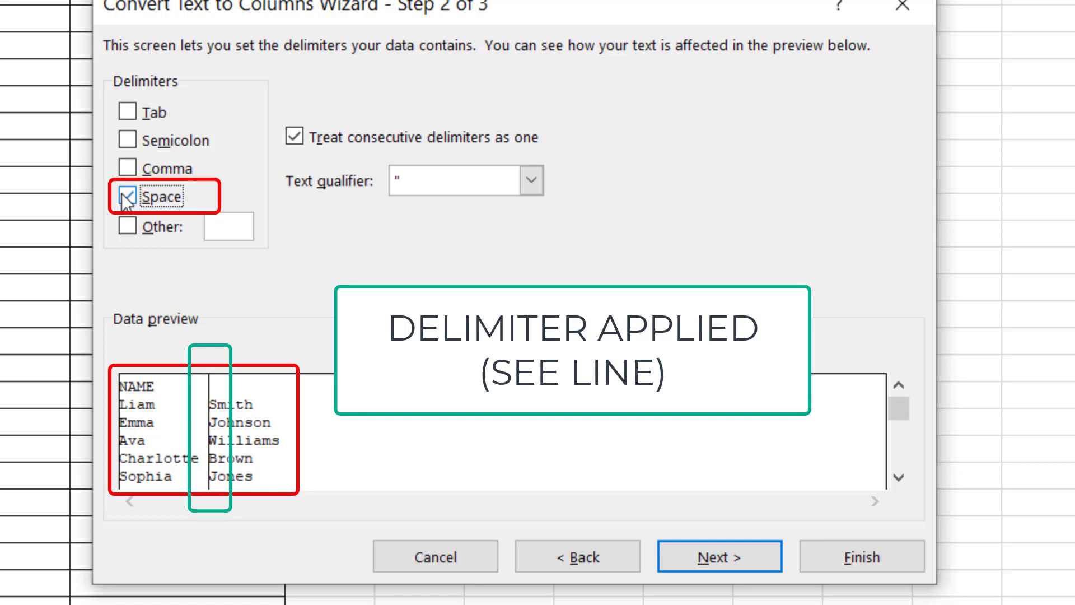
{"action": "left_click", "coordinate": [719, 557]}
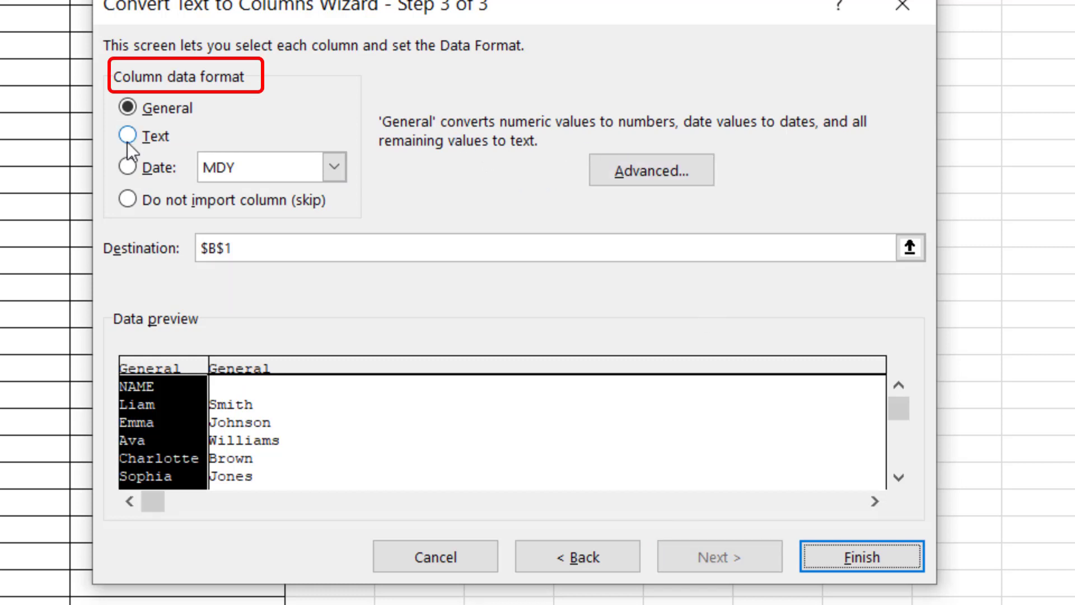
- Set the split columns to Text format and finish the wizard
{"action": "left_click", "coordinate": [126, 137]}
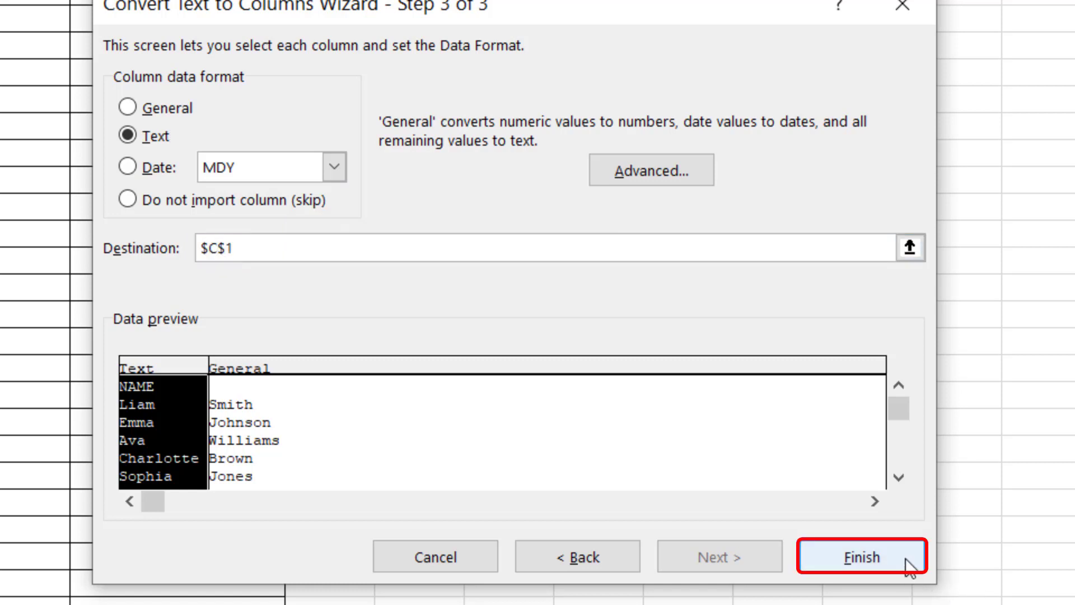
{"action": "left_click", "coordinate": [861, 557]}
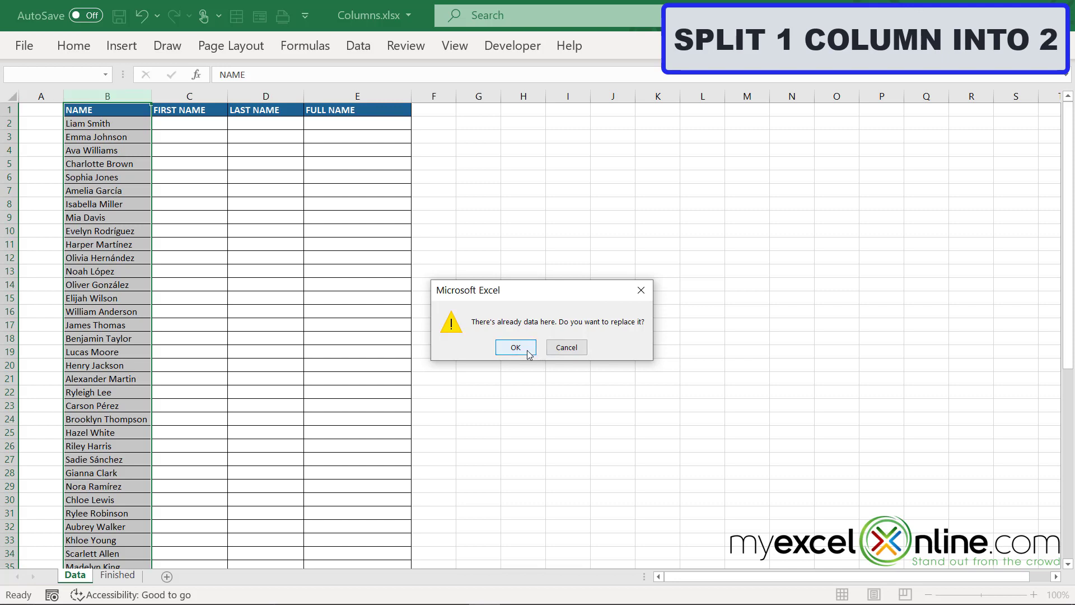
- Confirm replacing existing data and restore the FIRST NAME header in C1
{"action": "left_click", "coordinate": [515, 348]}
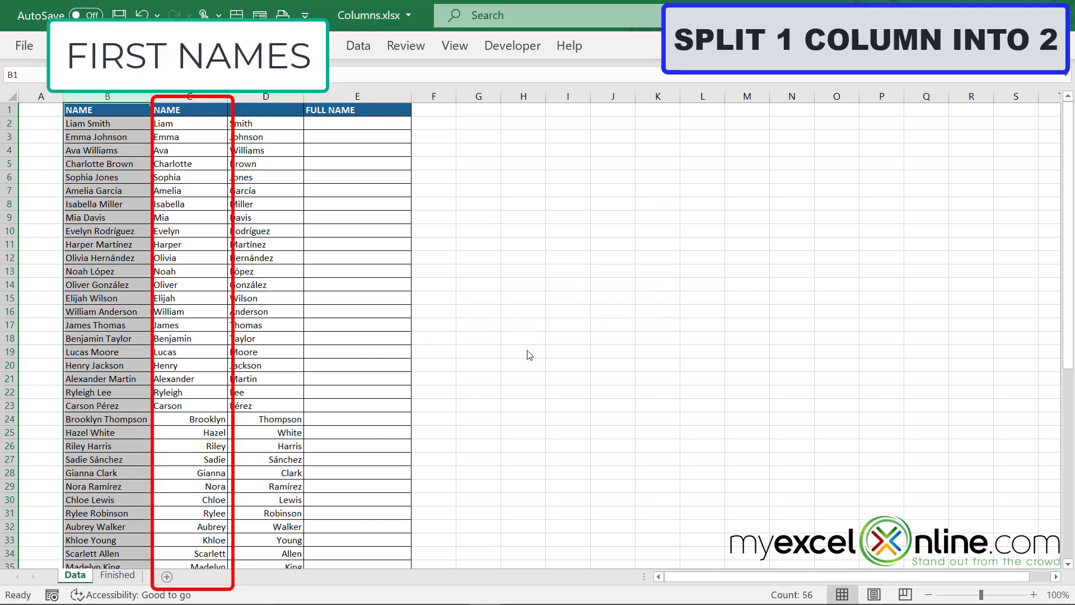
{"action": "mouse_move", "coordinate": [523, 349]}
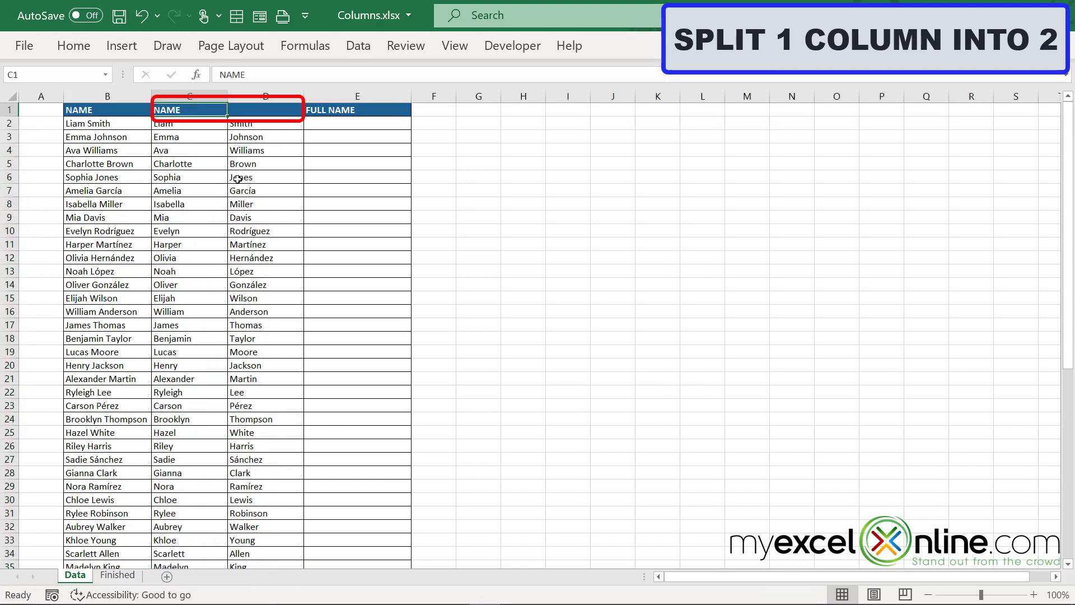
{"action": "type", "text": "FIRST NAM"}
{"action": "left_click", "coordinate": [265, 110]}
{"action": "type", "text": "LAST NAME"}
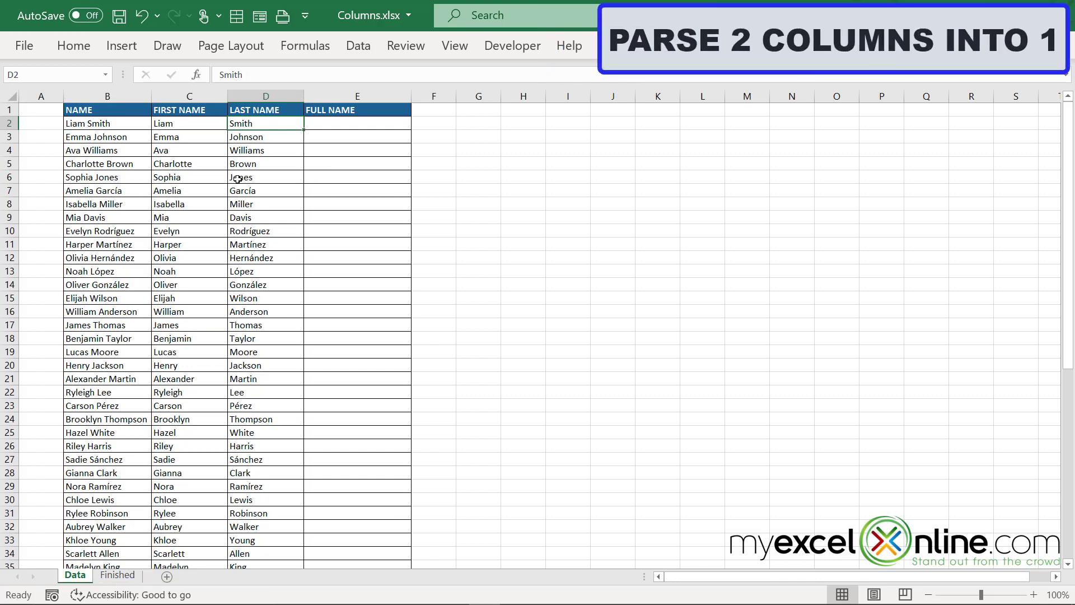
- Enter =C2&" "&D2 in E2 to build Liam Smith from first and last name
{"action": "left_click_drag", "start_coordinate": [189, 95], "coordinate": [266, 95]}
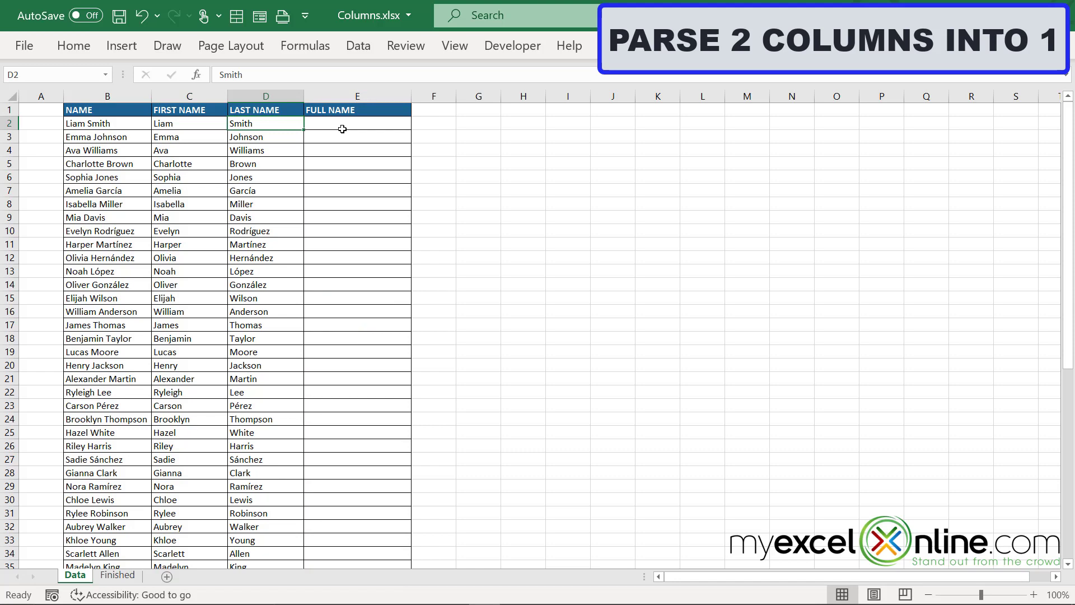
{"action": "left_click", "coordinate": [356, 124]}
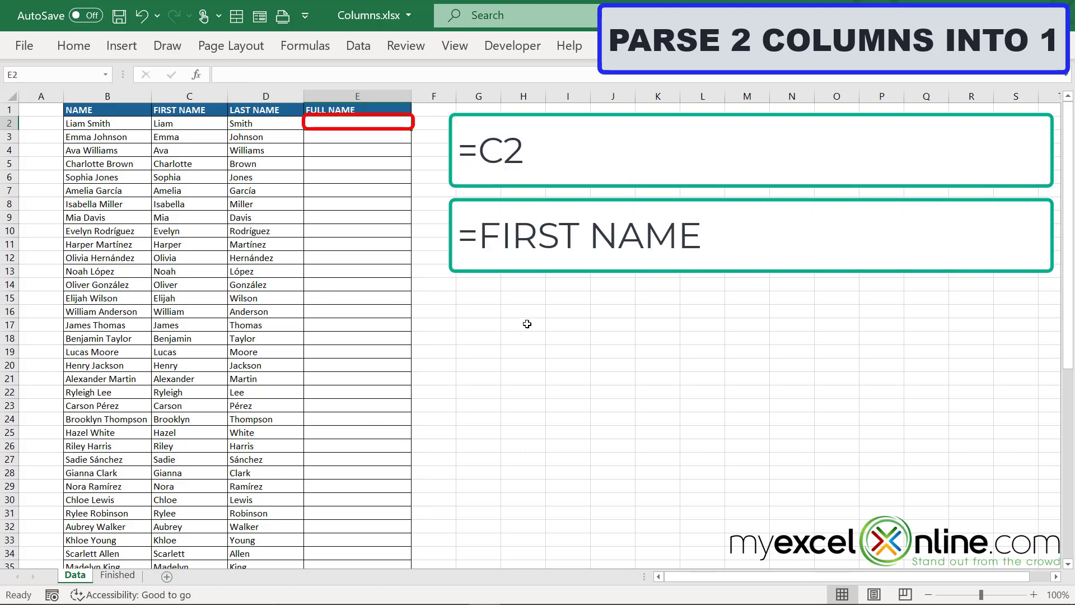
{"action": "type", "text": "="}
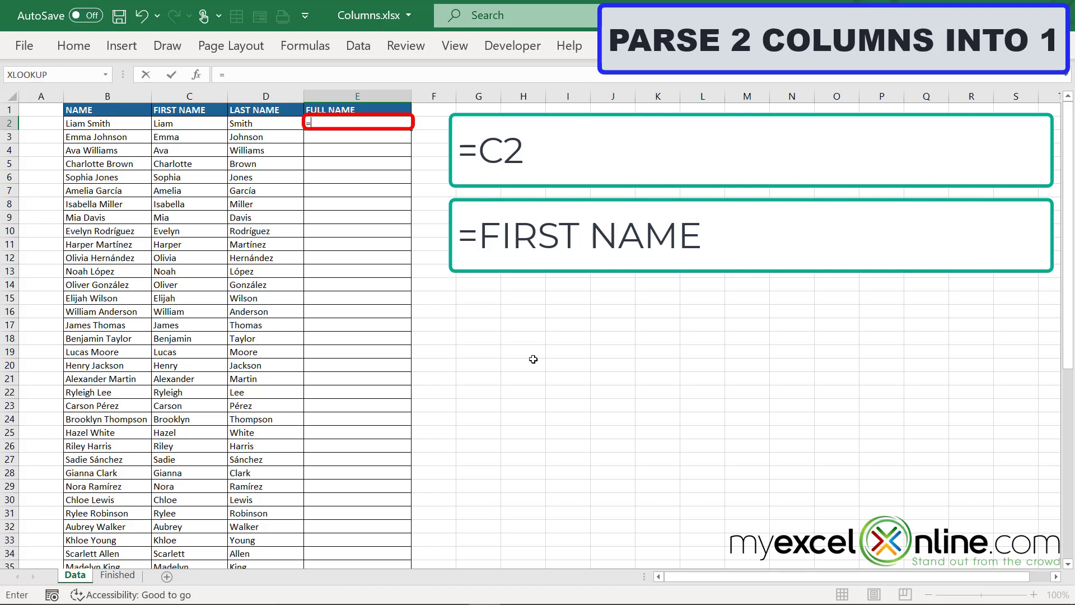
{"action": "mouse_move", "coordinate": [192, 122]}
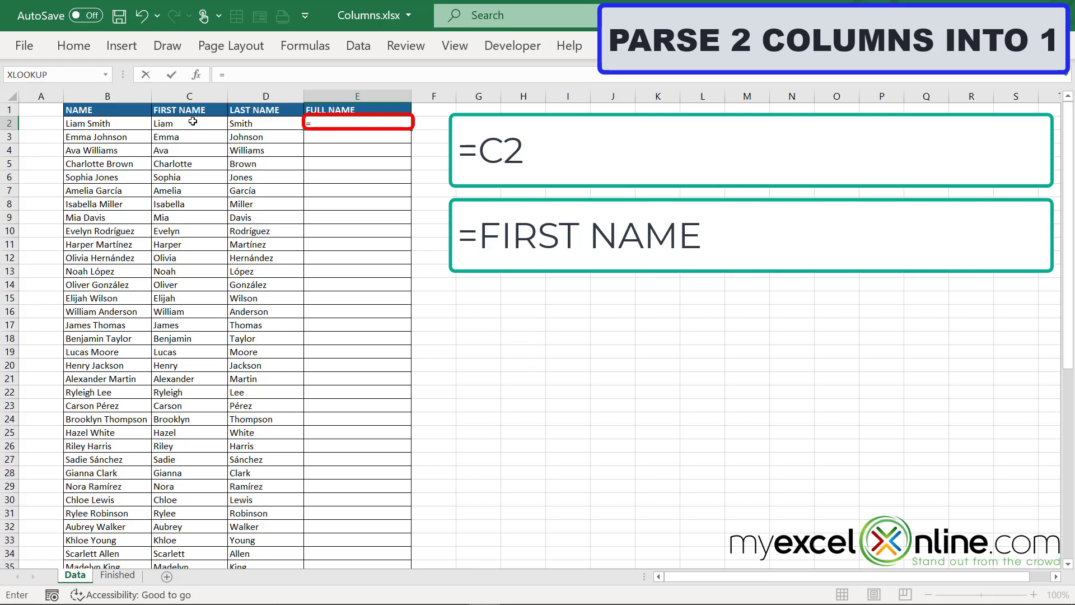
{"action": "left_click", "coordinate": [188, 123]}
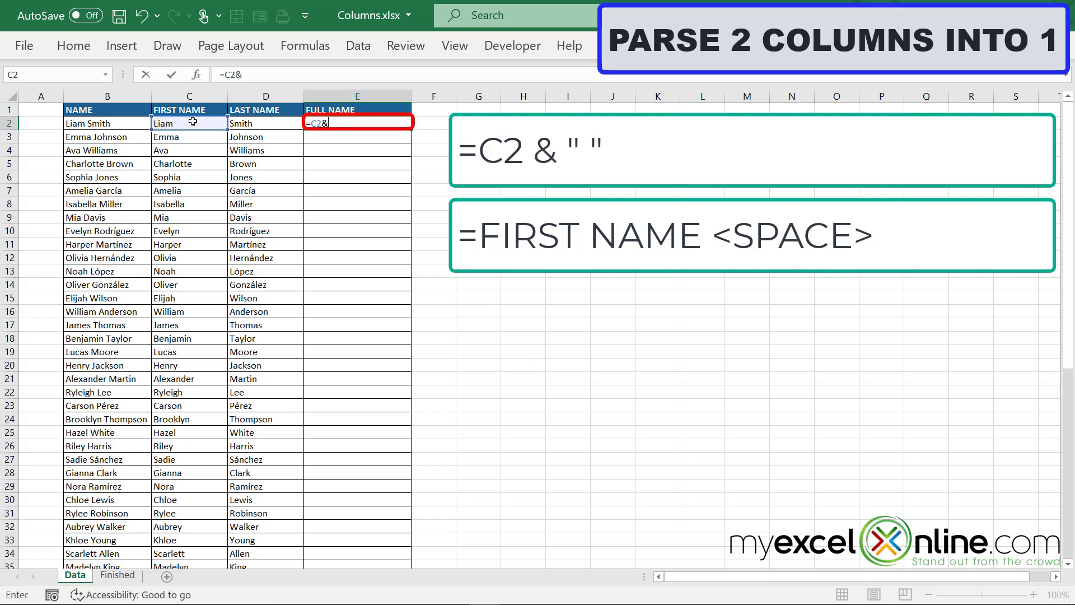
{"action": "type", "text": "\""}
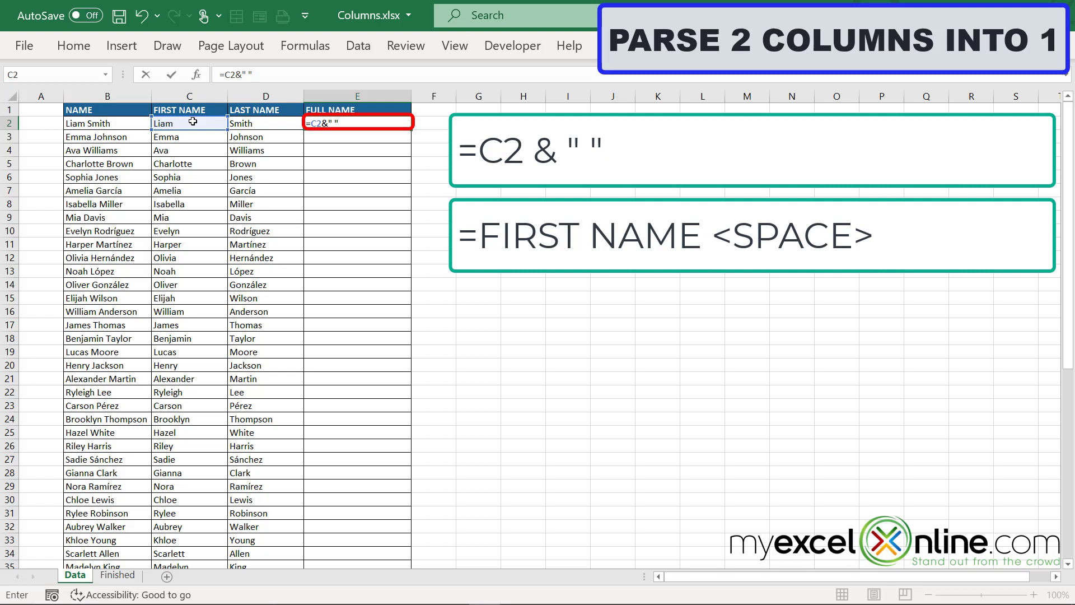
{"action": "type", "text": "&"}
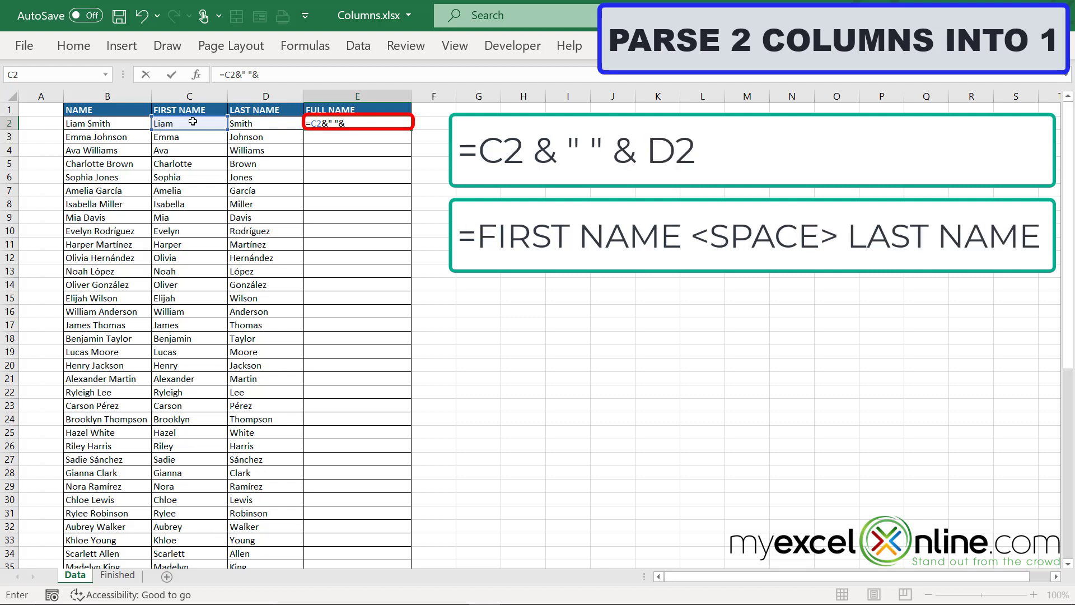
{"action": "left_click", "coordinate": [265, 123]}
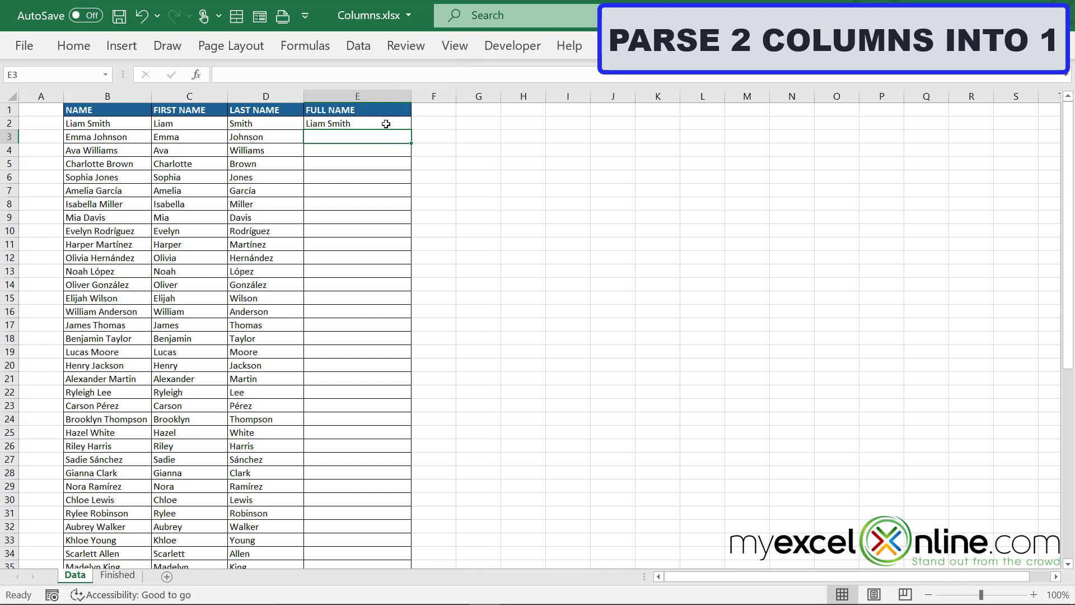
- Fill the full-name formula from E2 down the whole FULL NAME column
{"action": "left_click", "coordinate": [357, 123]}
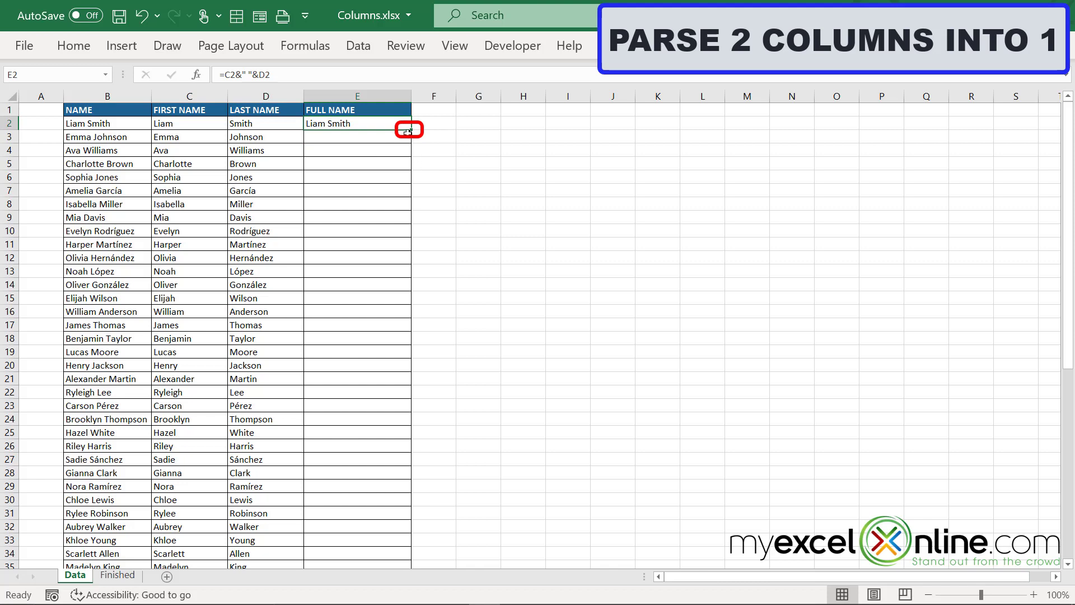
{"action": "double_click", "coordinate": [409, 130]}
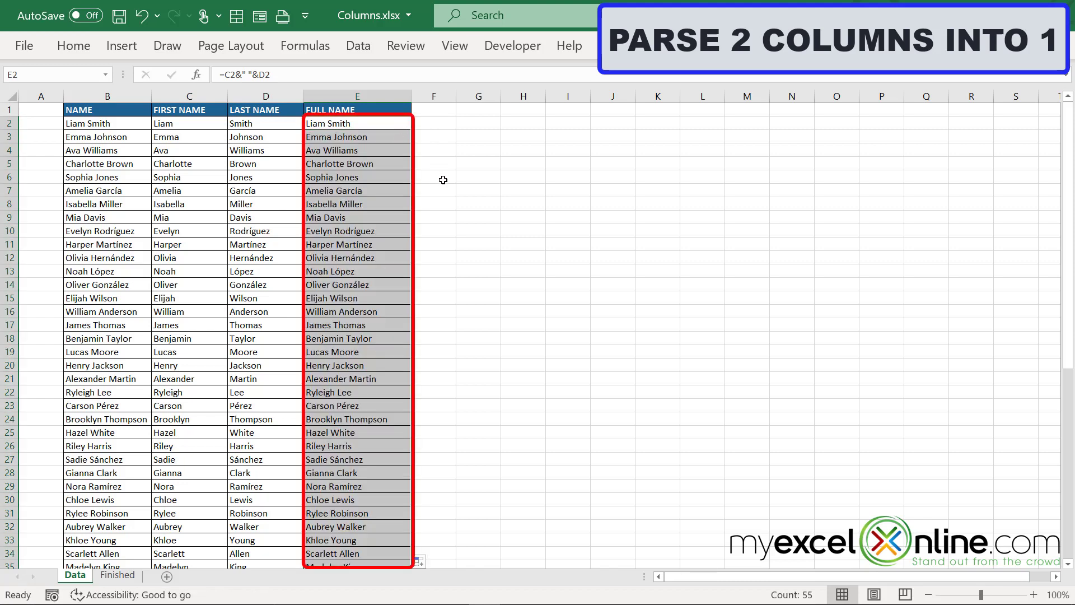